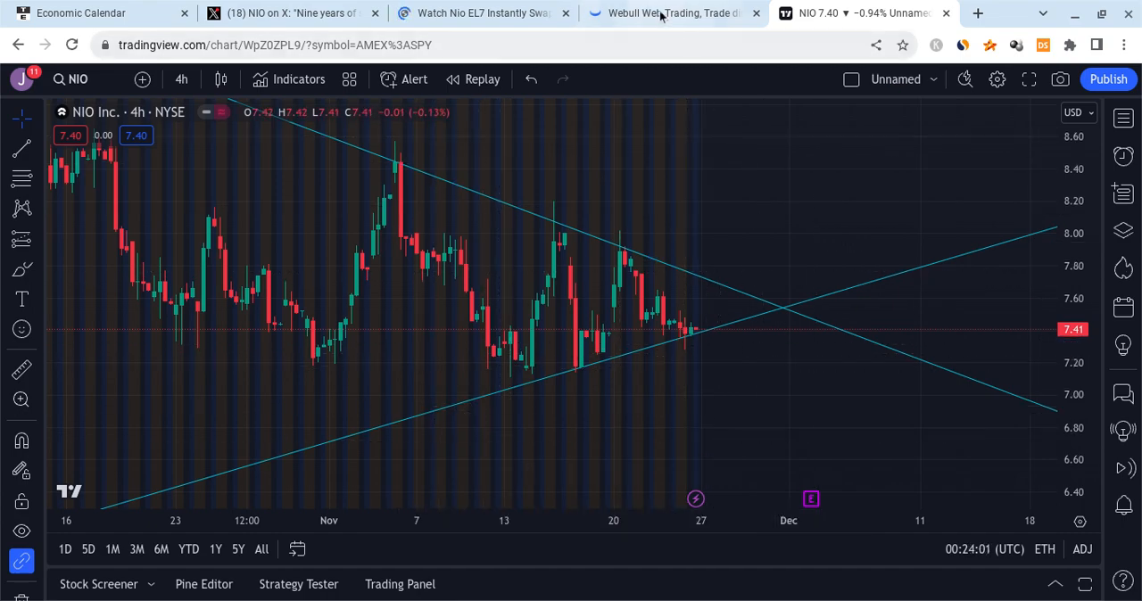
Switch from the TradingView NIO chart to the Webull SPY 4-hour chart.
left_click(664, 12)
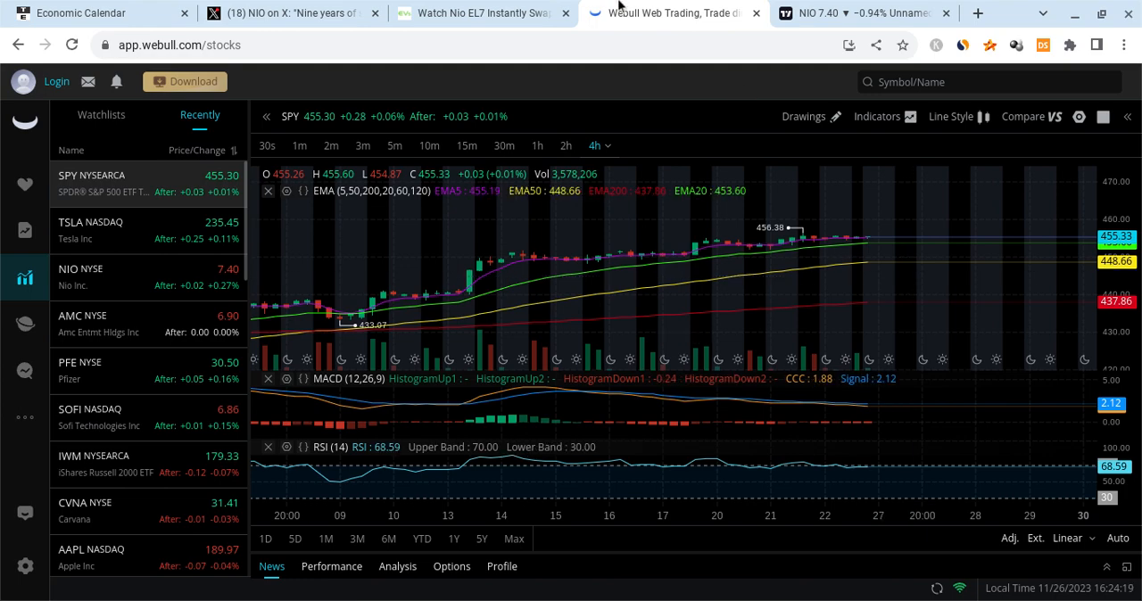
Read through the InsideEVs Nio EL7 battery-swap article, then bring up NIO's anniversary post on X.
left_click(482, 12)
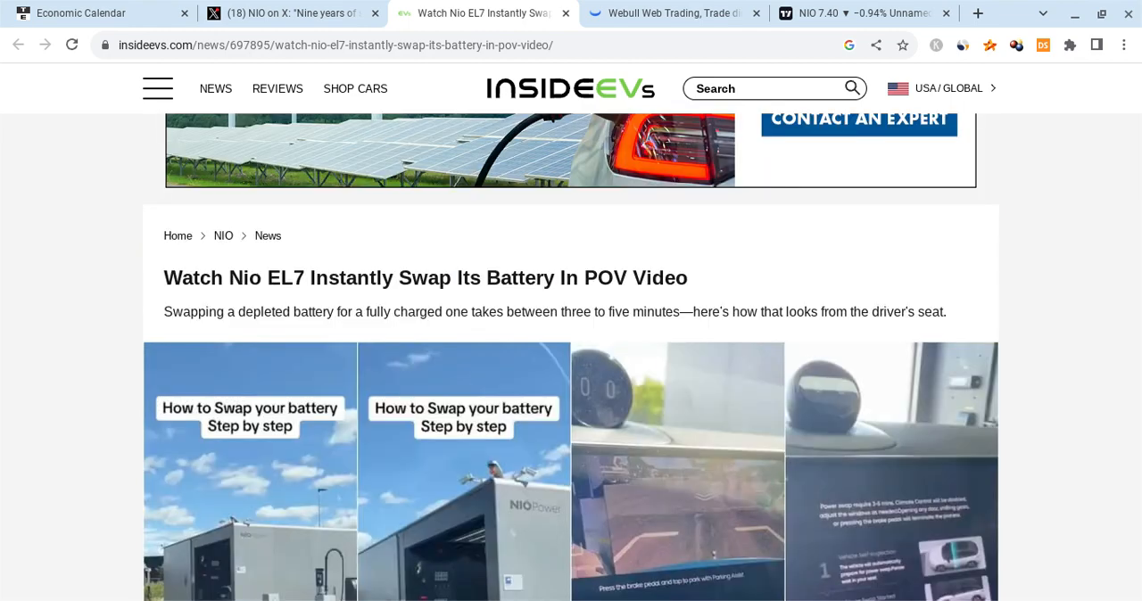
scroll("down", 3)
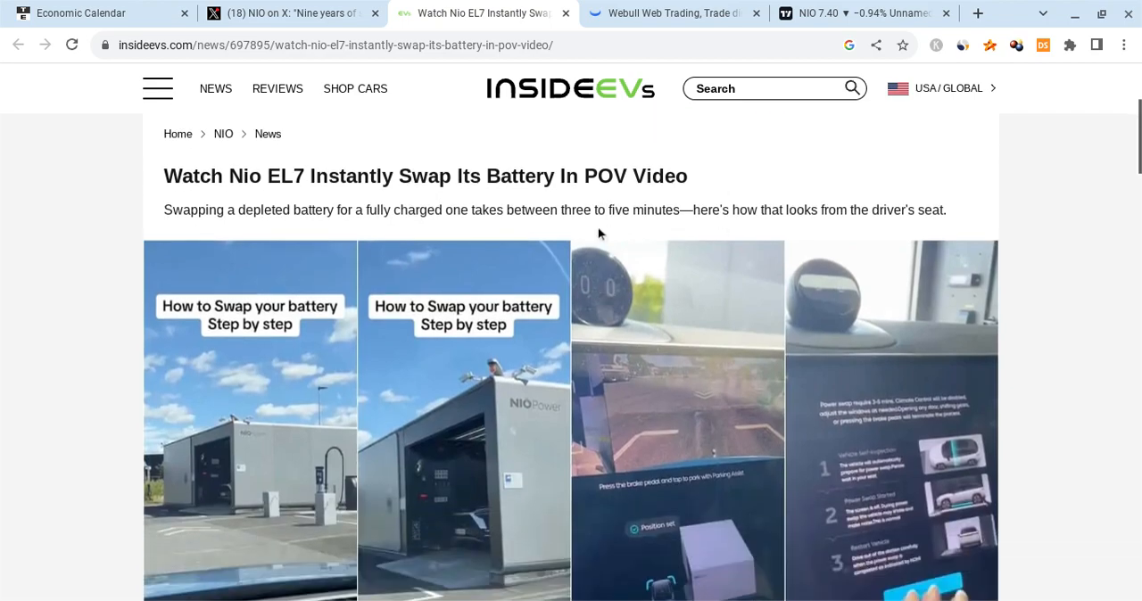
scroll("down", 3)
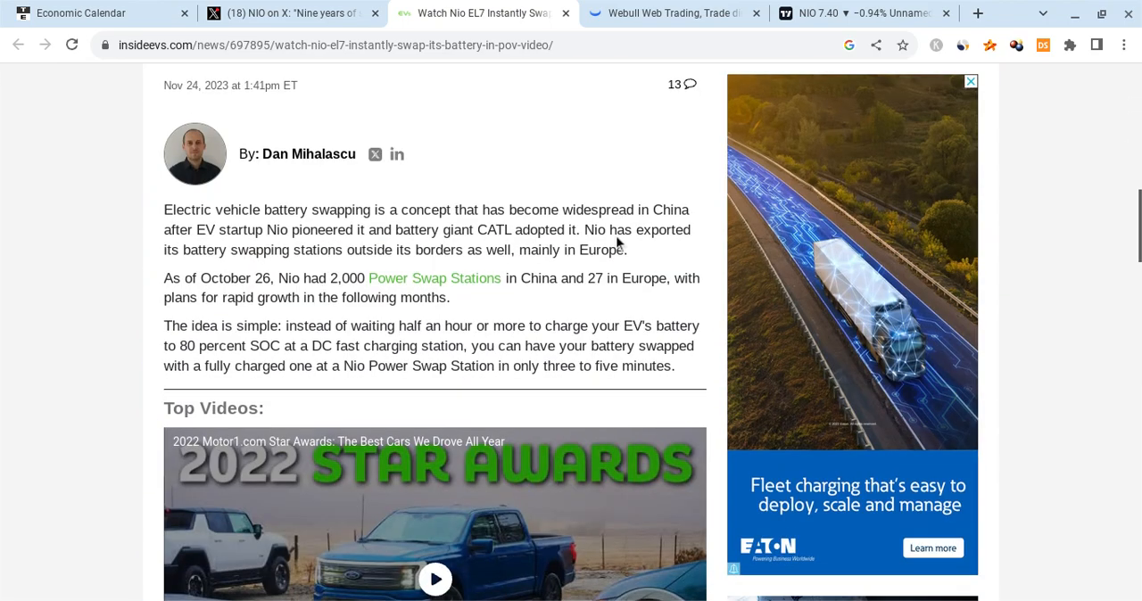
mouse_move(238, 316)
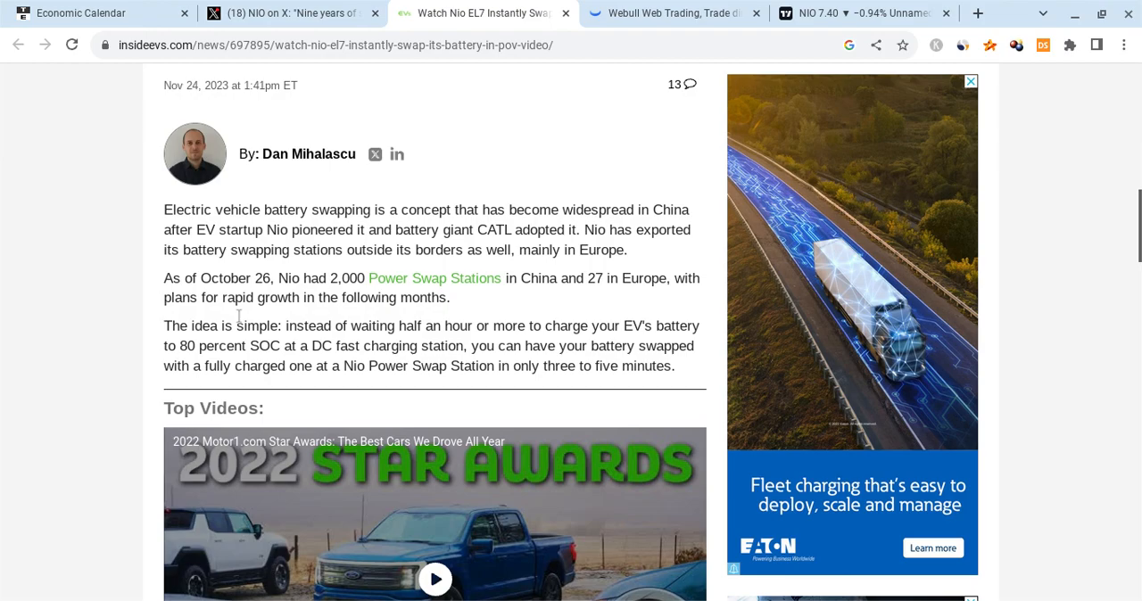
mouse_move(286, 301)
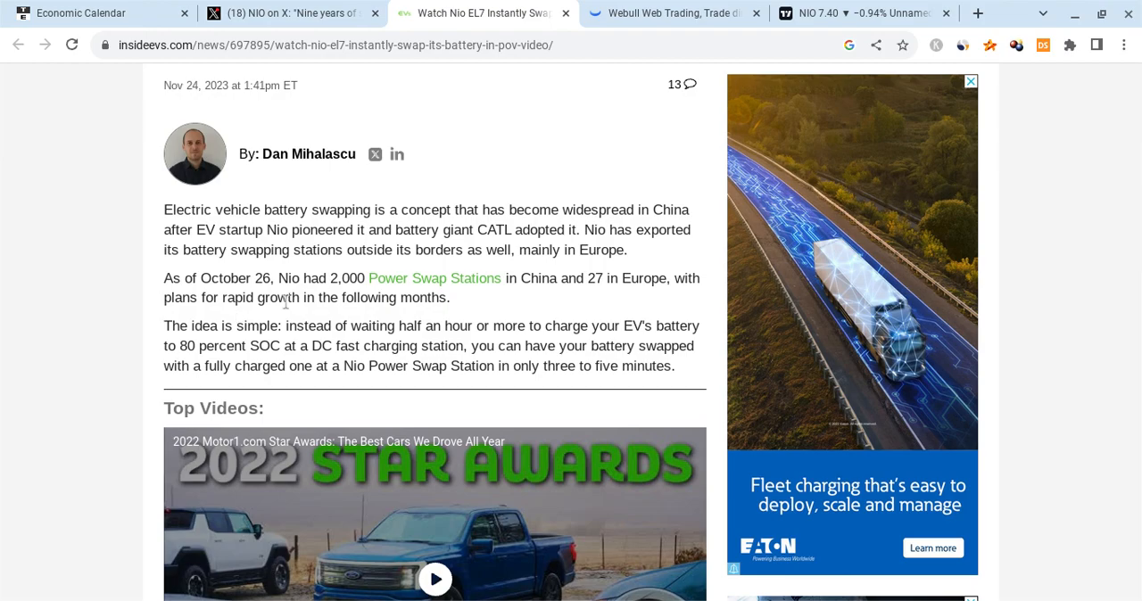
scroll("down", 3)
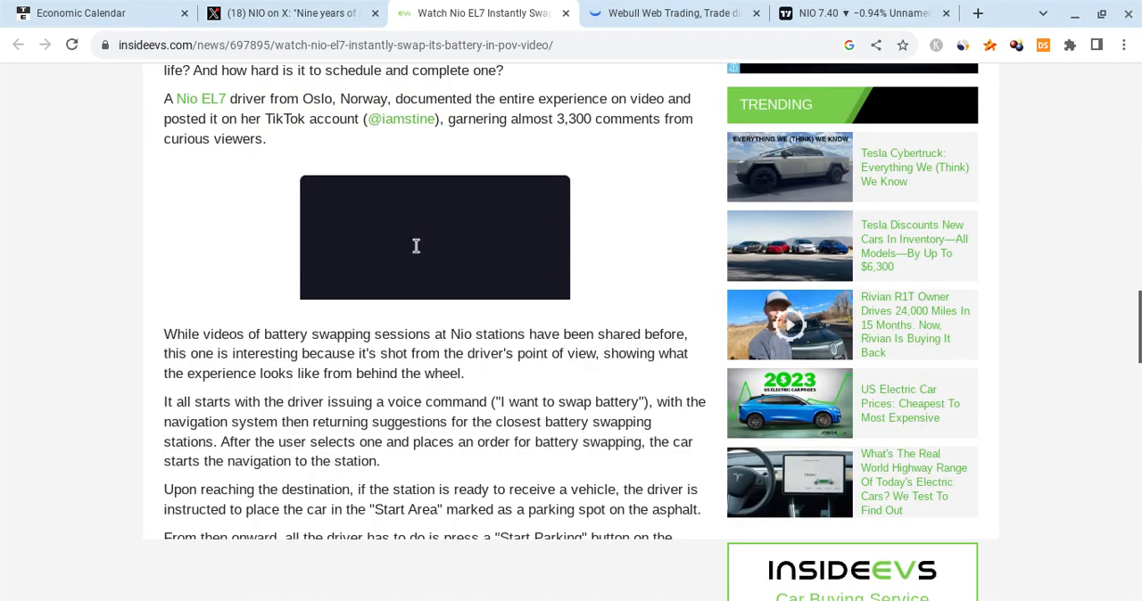
scroll("down", 3)
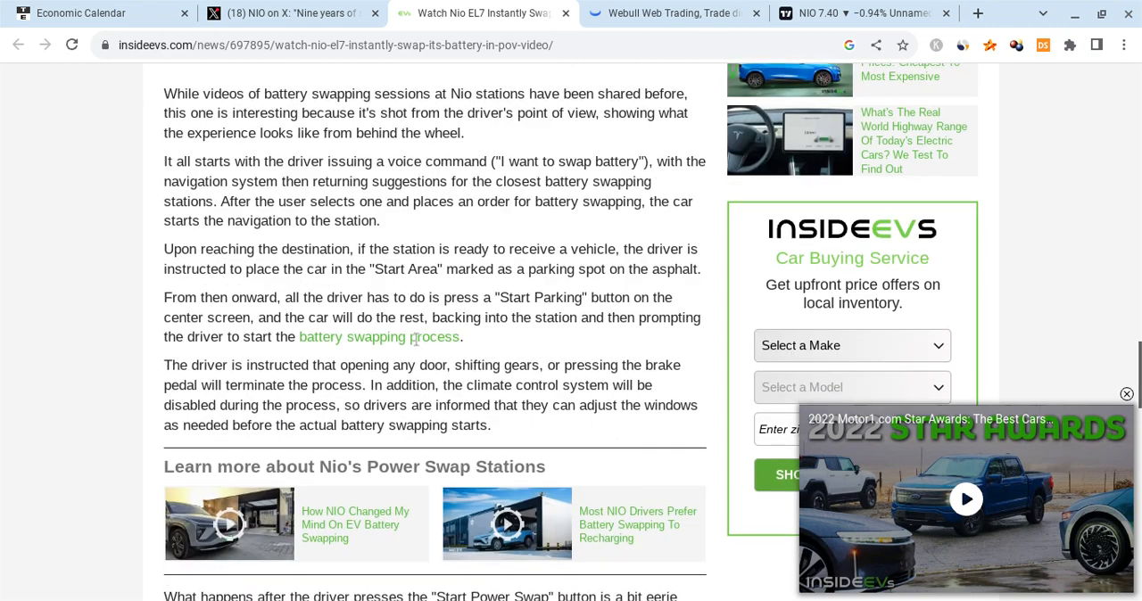
left_click(286, 12)
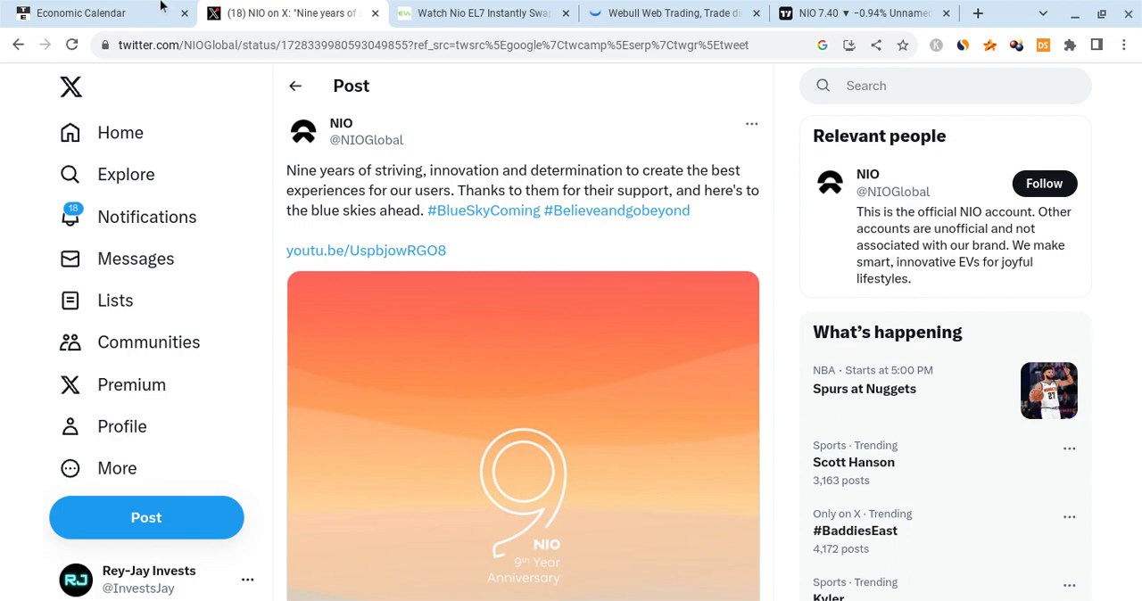
Bring up the Trading Economics calendar for Monday November 27 US releases.
left_click(90, 12)
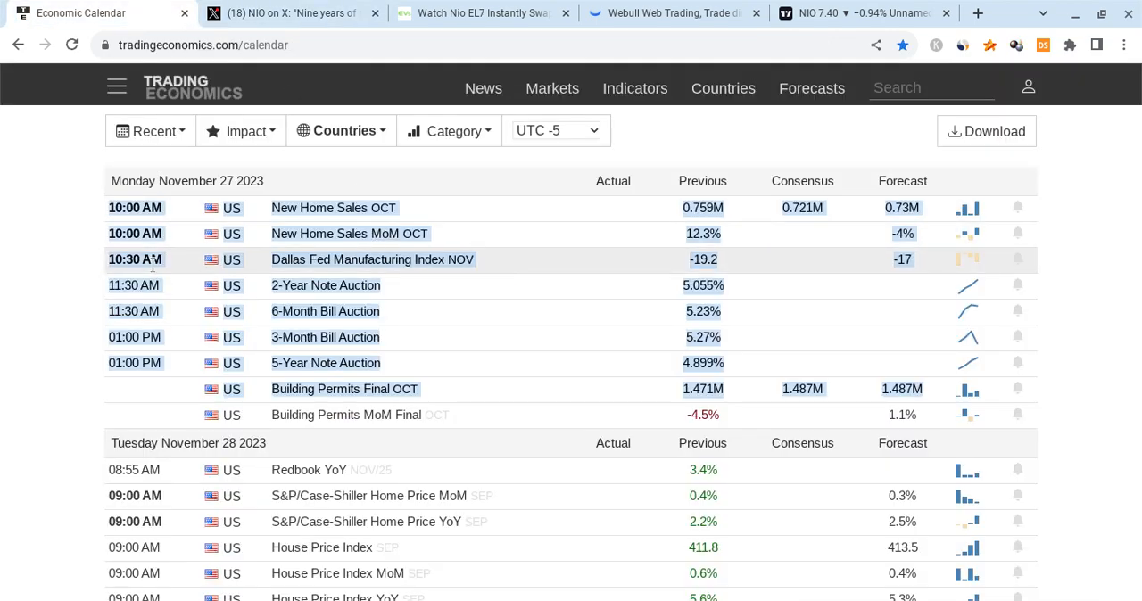
mouse_move(134, 285)
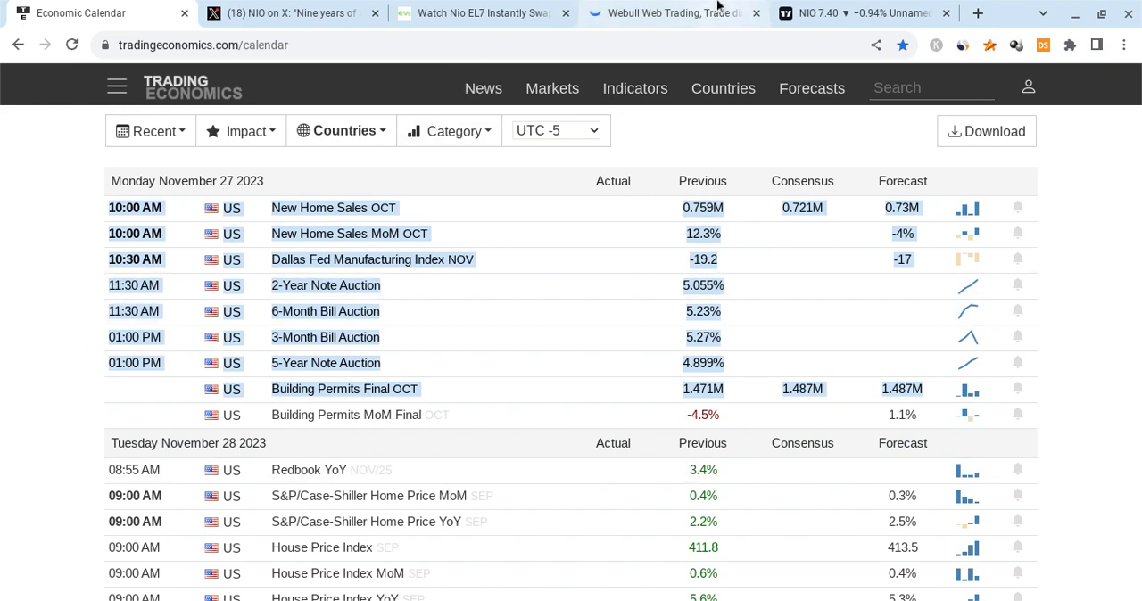
mouse_move(465, 234)
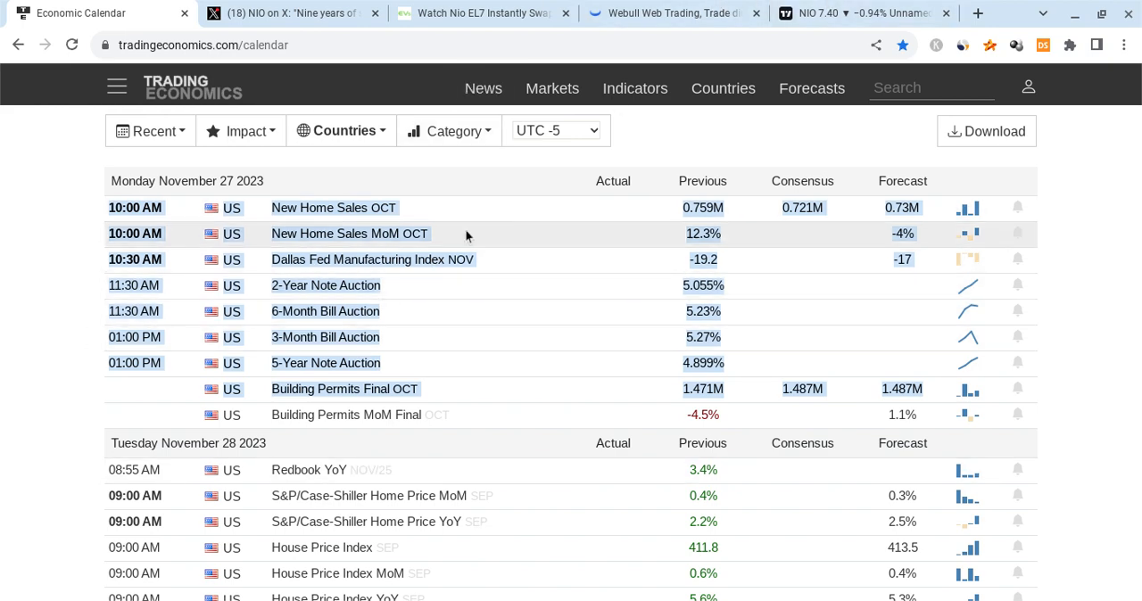
mouse_move(310, 286)
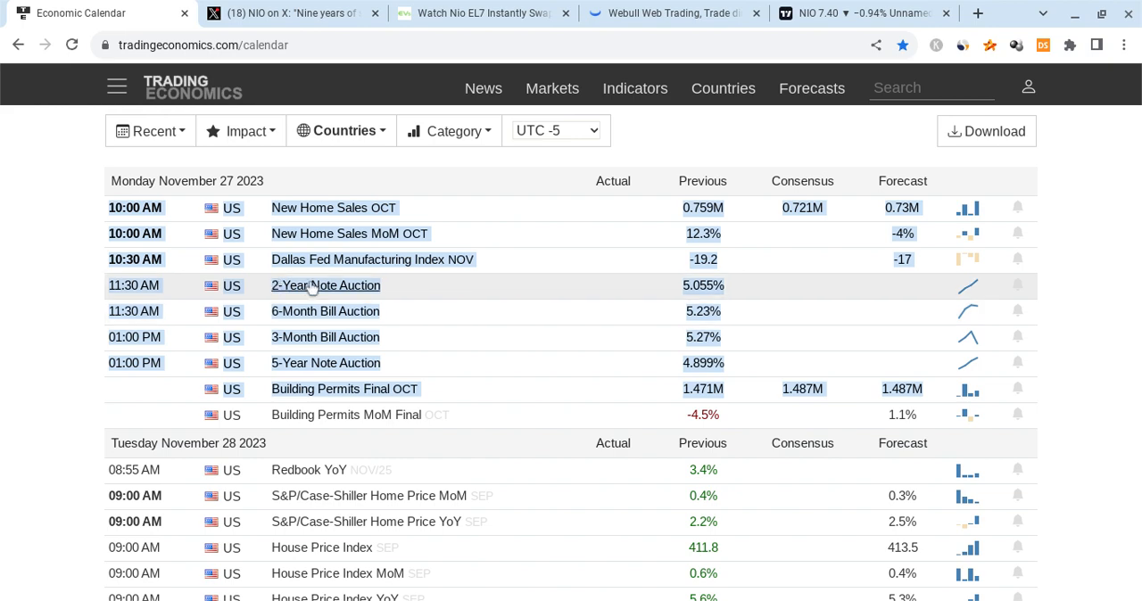
mouse_move(312, 290)
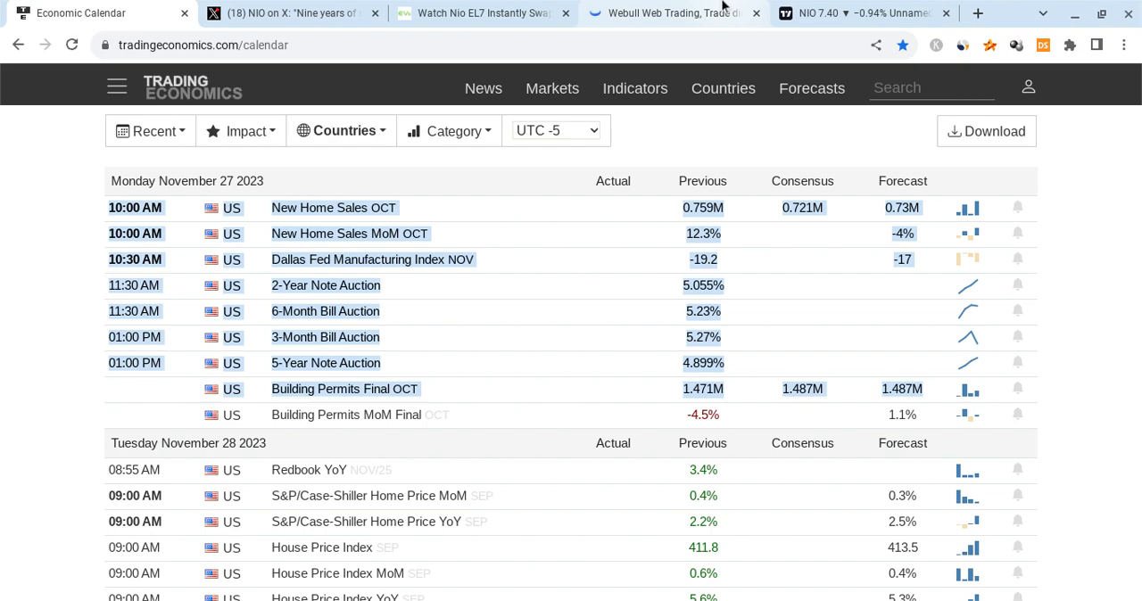
Return to Webull and view Tesla's 4-hour chart from the Recently list.
left_click(670, 13)
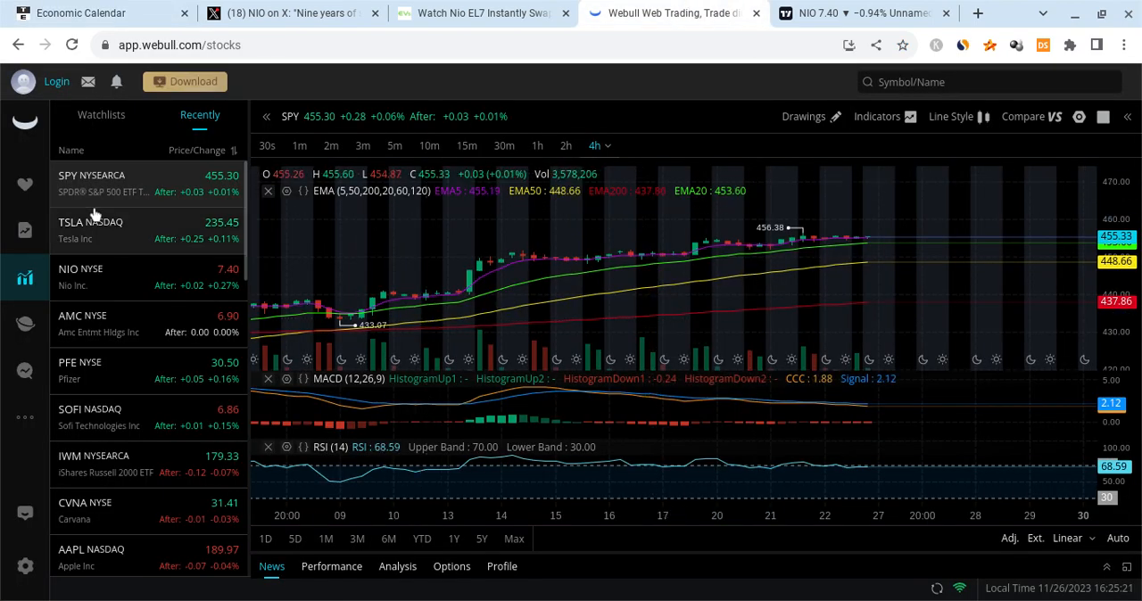
left_click(91, 229)
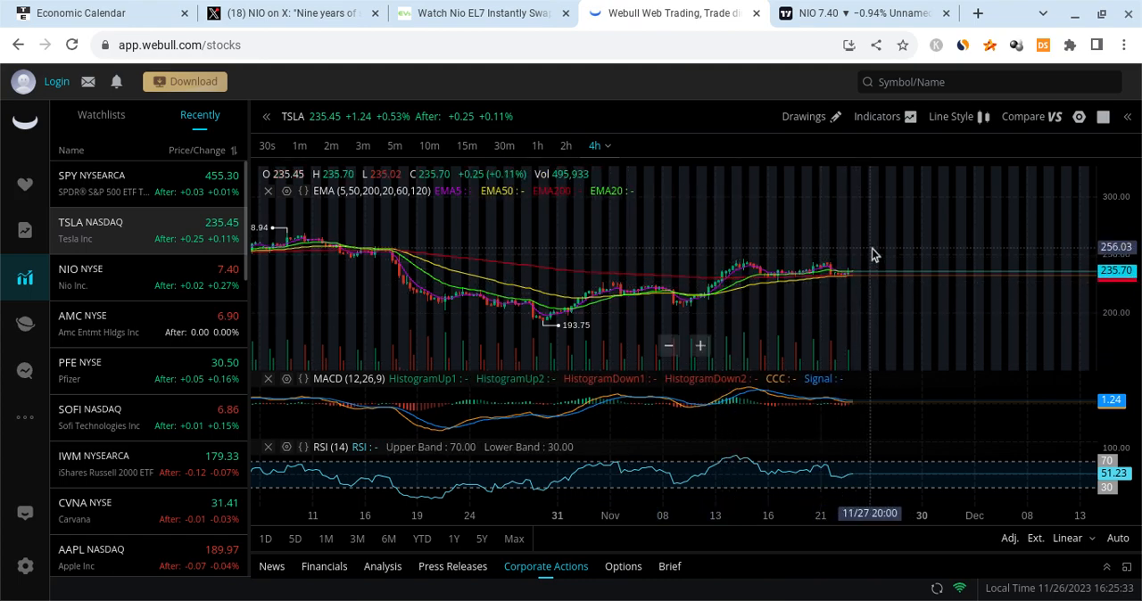
scroll("down", 3)
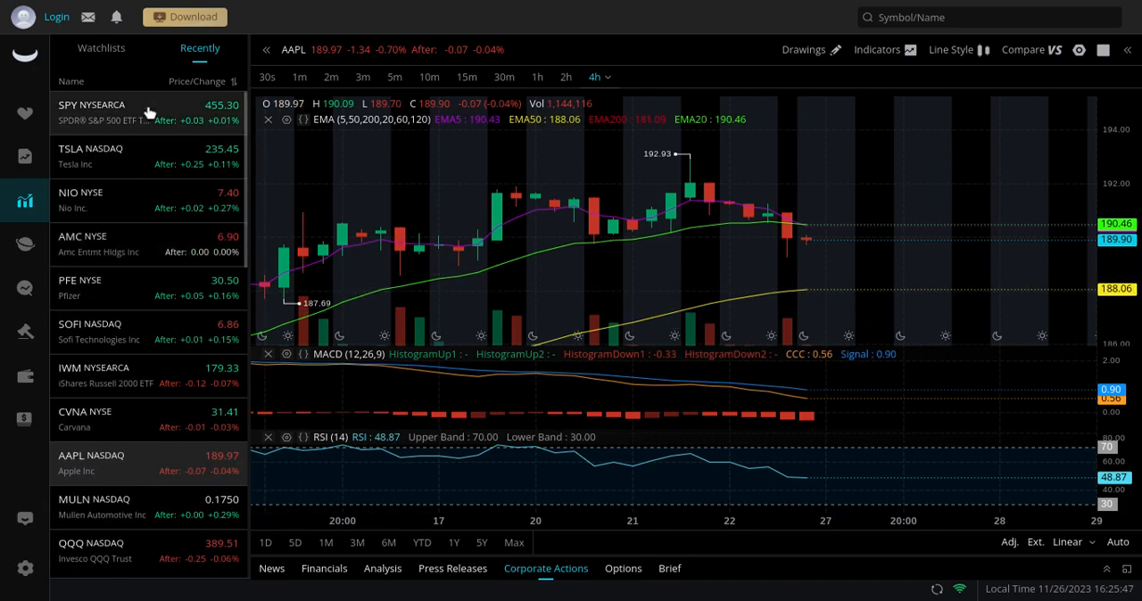
left_click(93, 104)
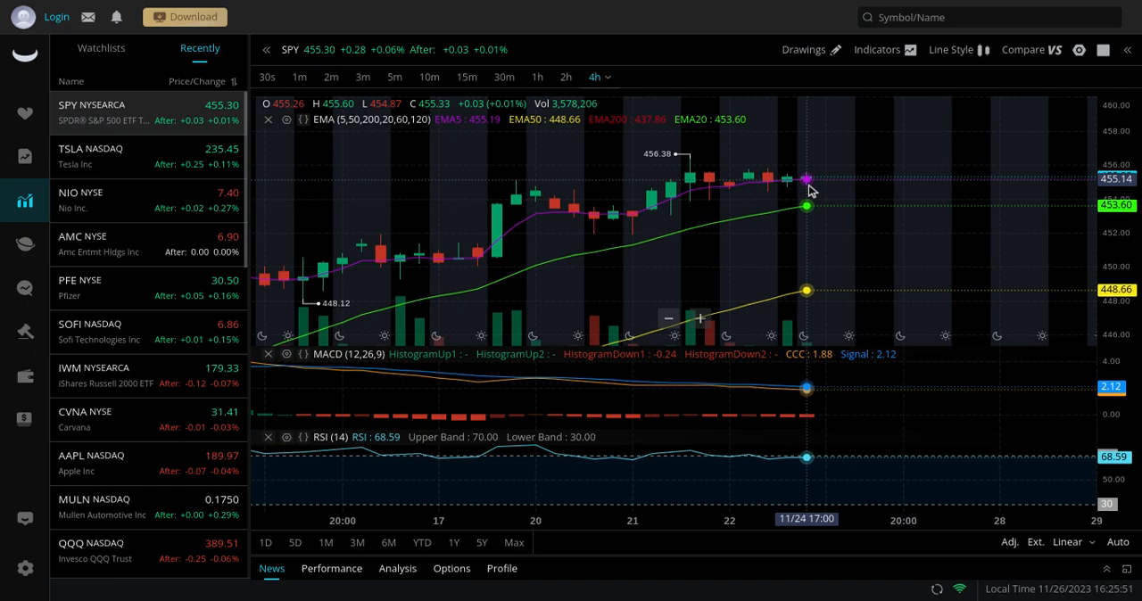
mouse_move(821, 211)
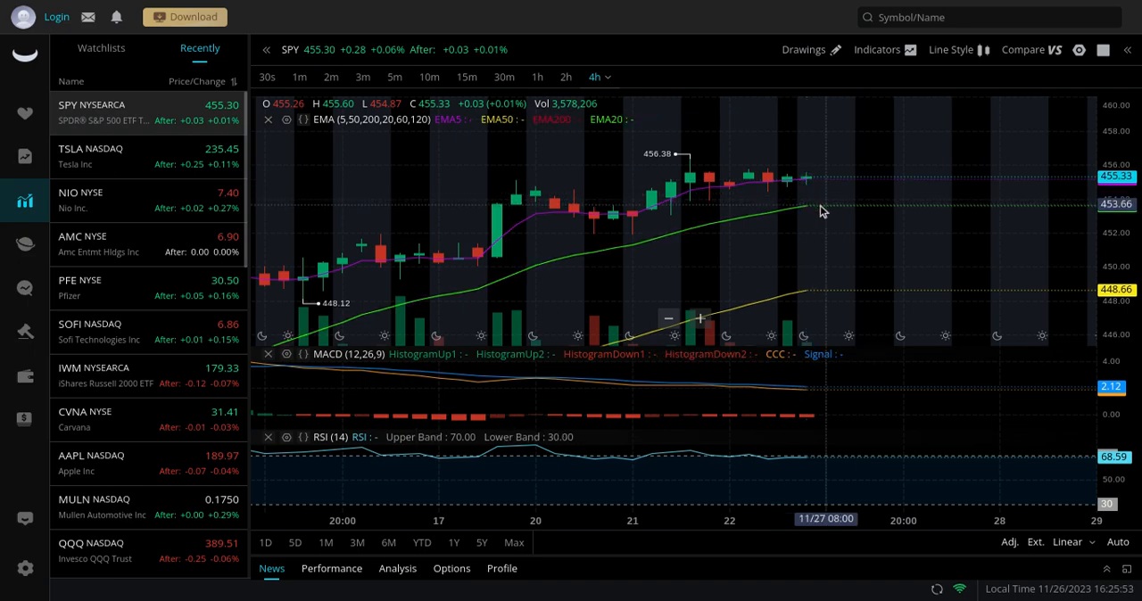
mouse_move(790, 185)
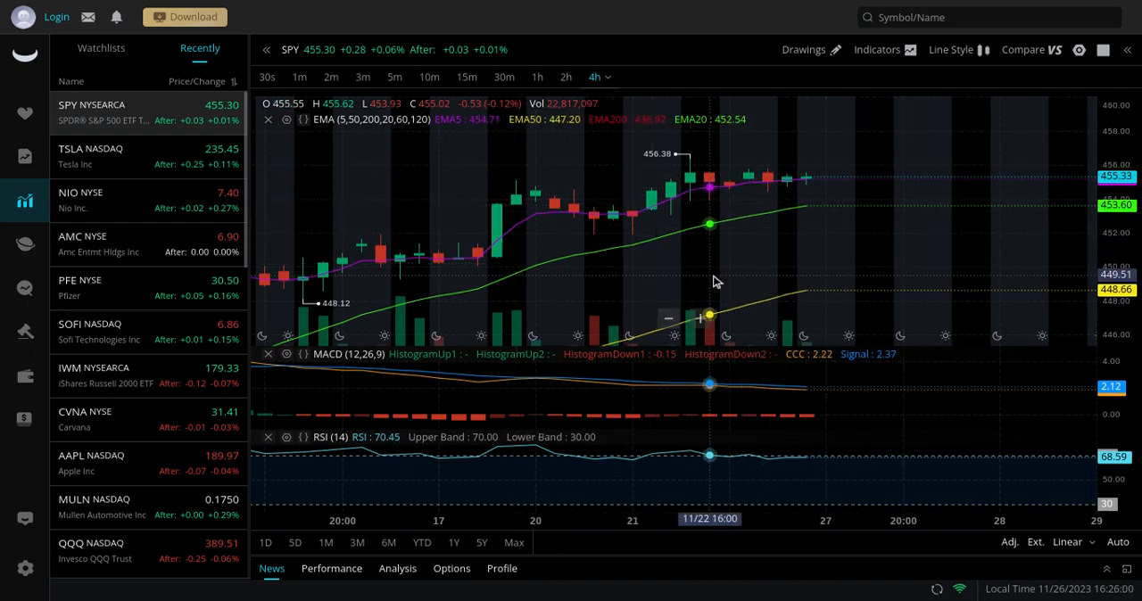
scroll("down", 3)
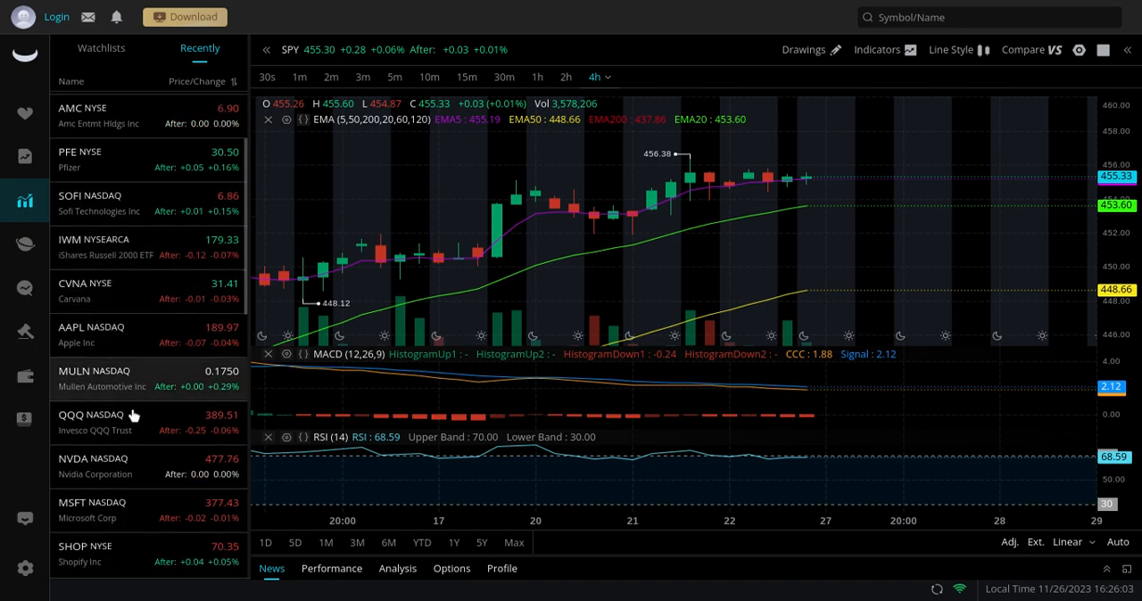
left_click(98, 466)
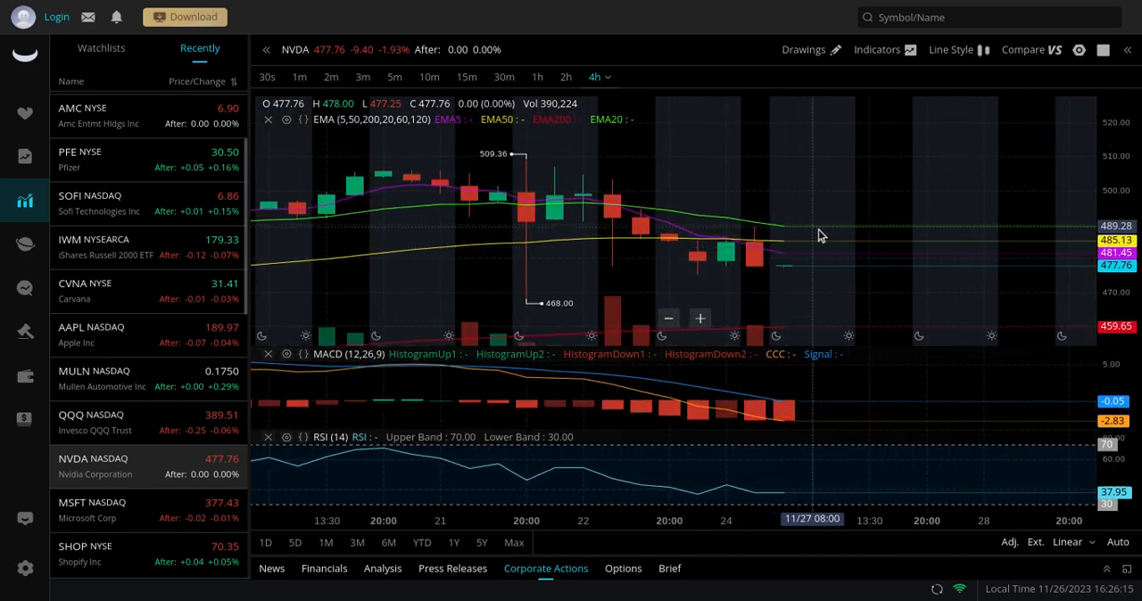
mouse_move(583, 219)
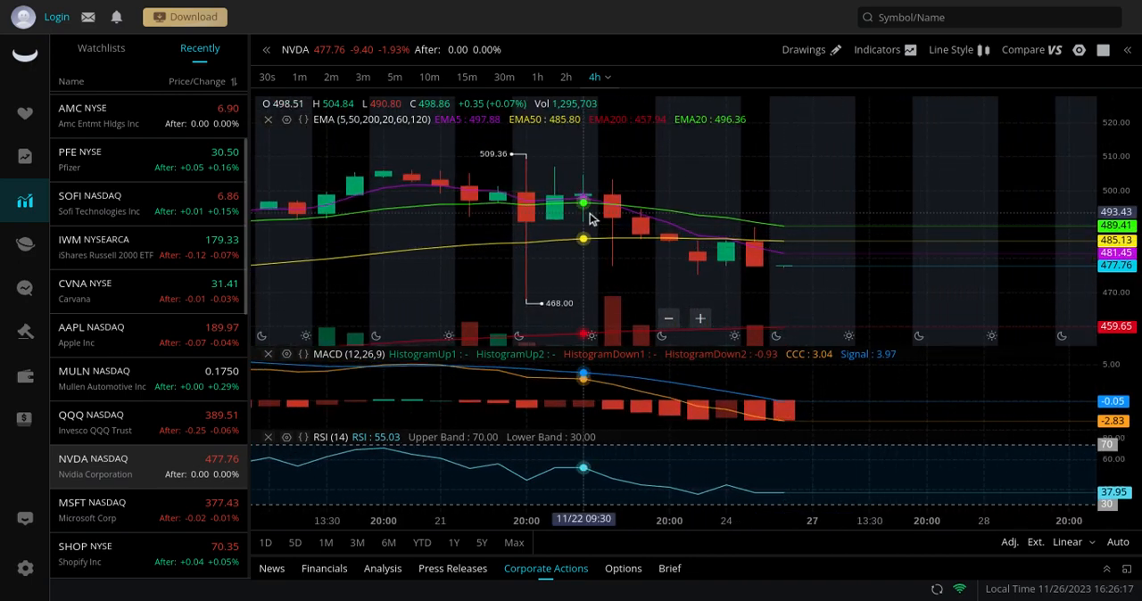
mouse_move(803, 303)
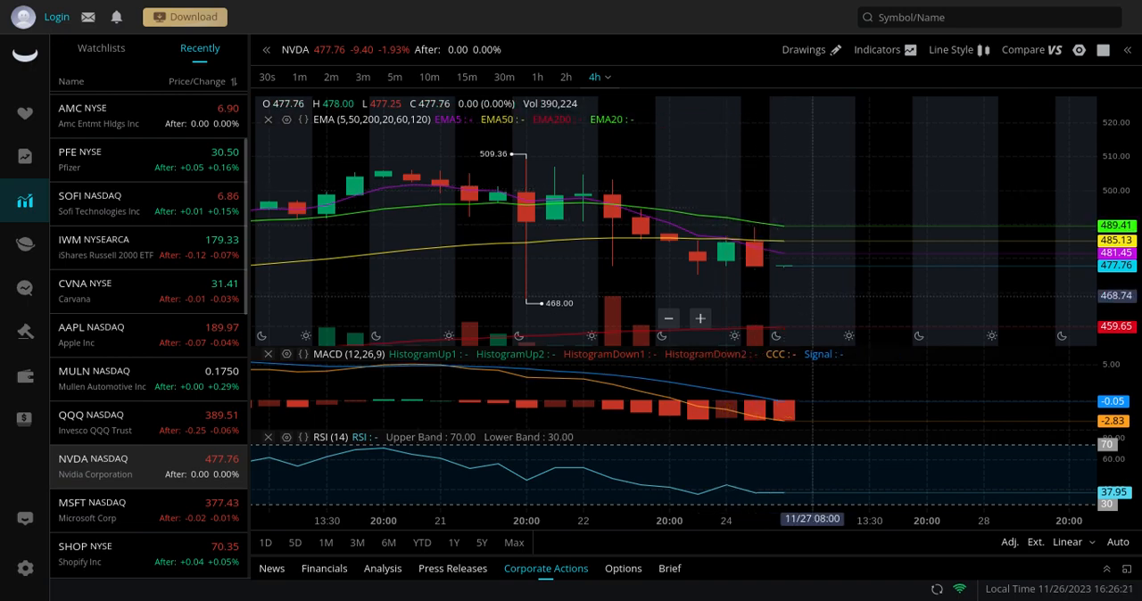
Scroll the Recently list below the NVDA 4-hour chart.
scroll("down", 3)
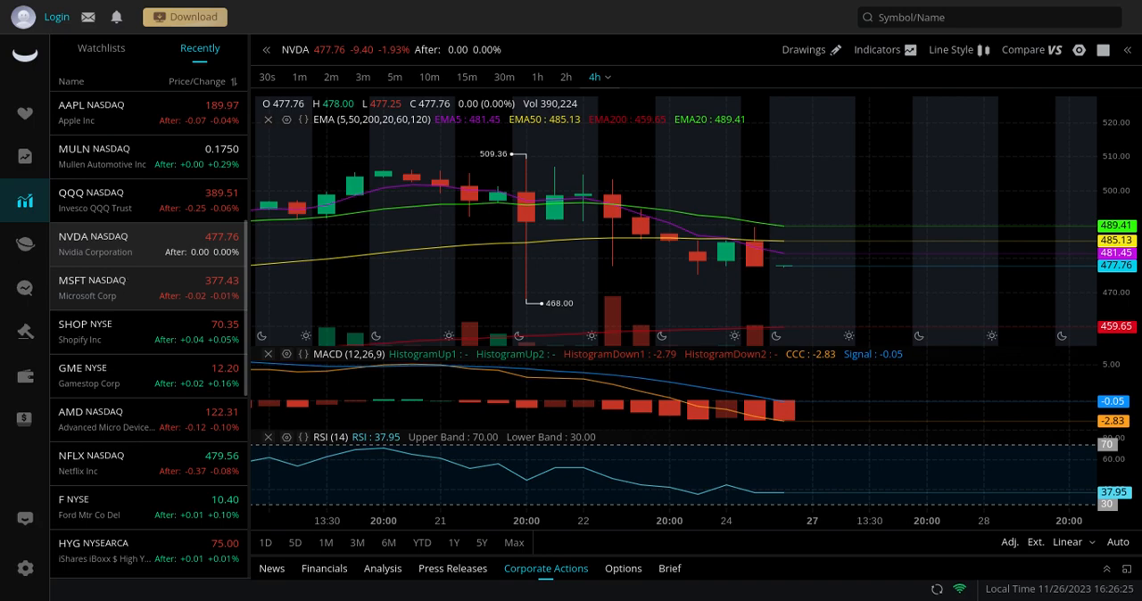
mouse_move(125, 345)
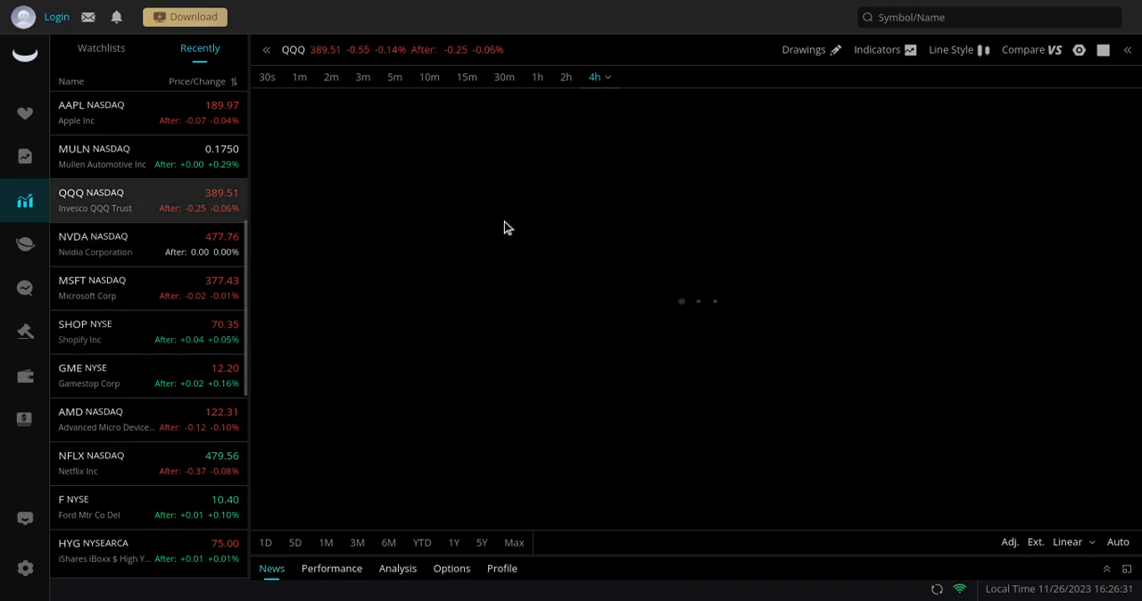
mouse_move(533, 228)
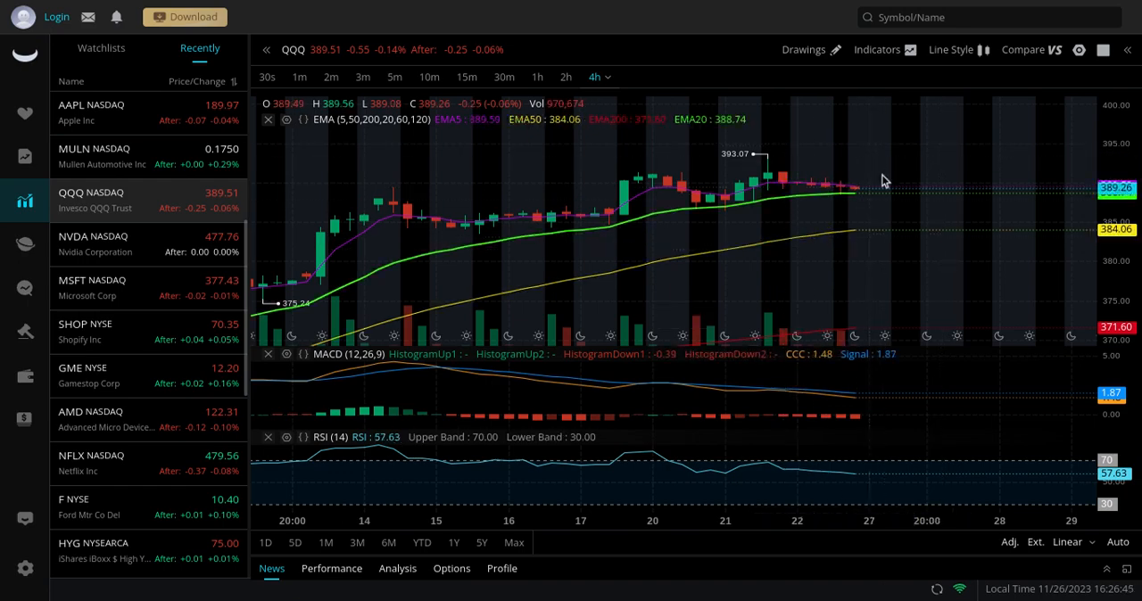
mouse_move(840, 190)
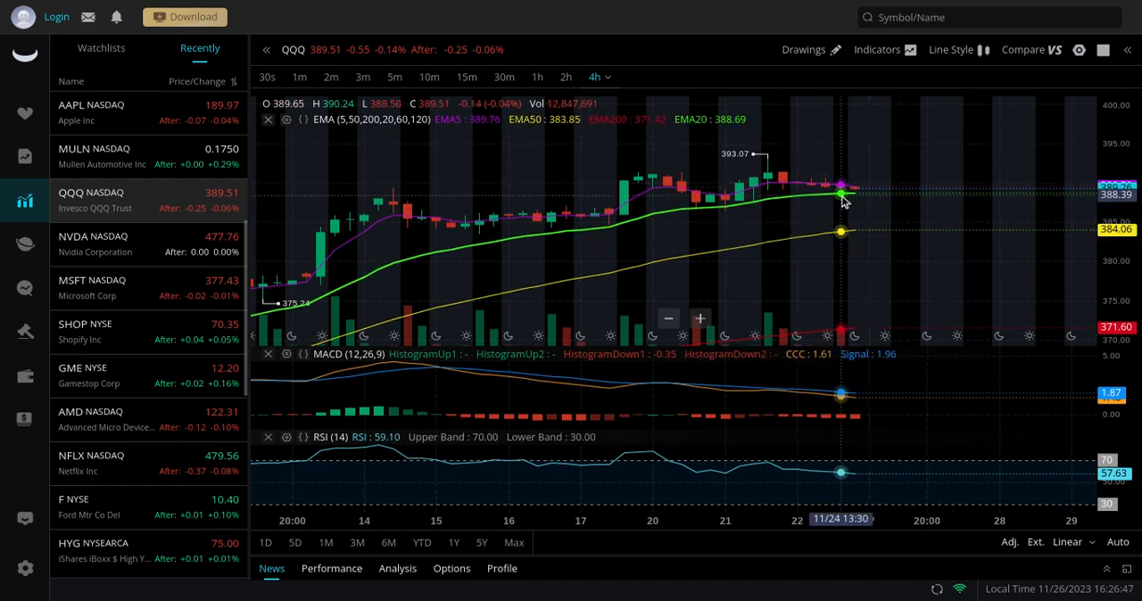
mouse_move(860, 196)
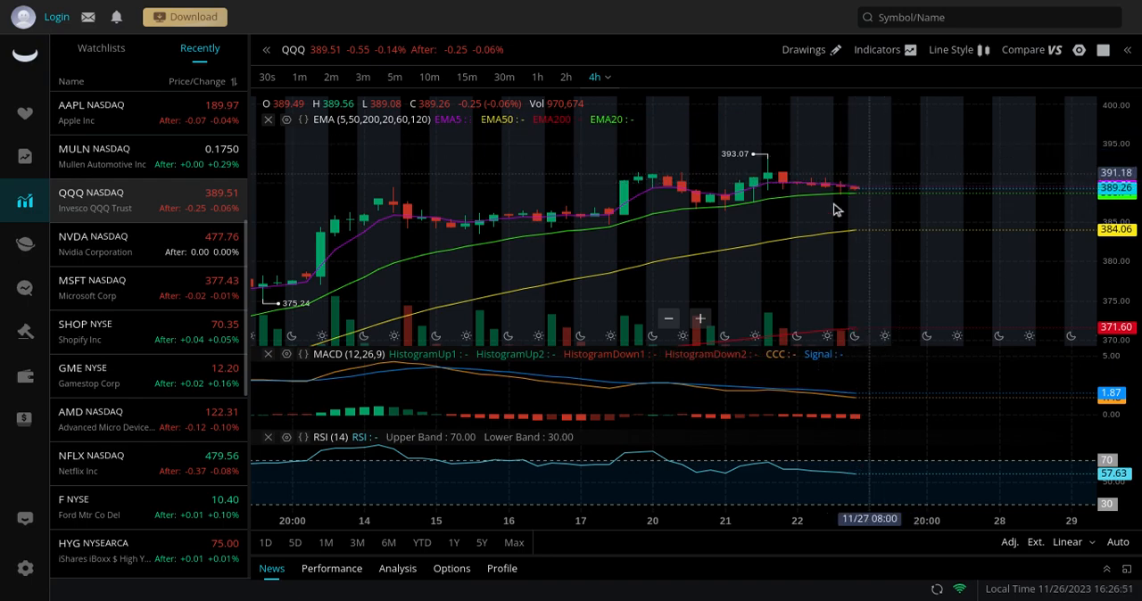
mouse_move(865, 231)
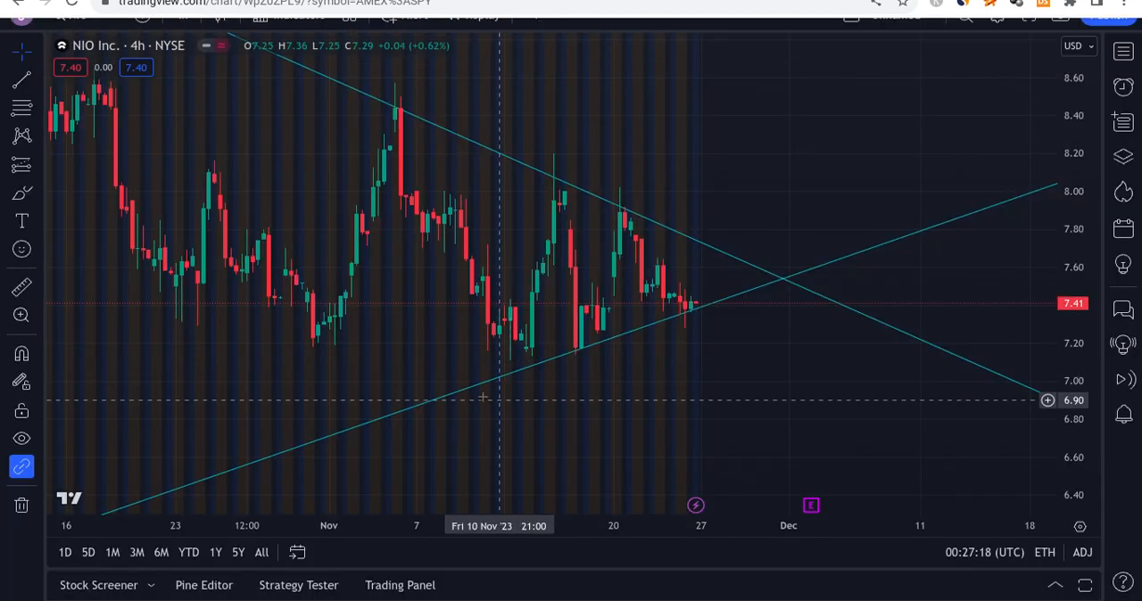
mouse_move(794, 299)
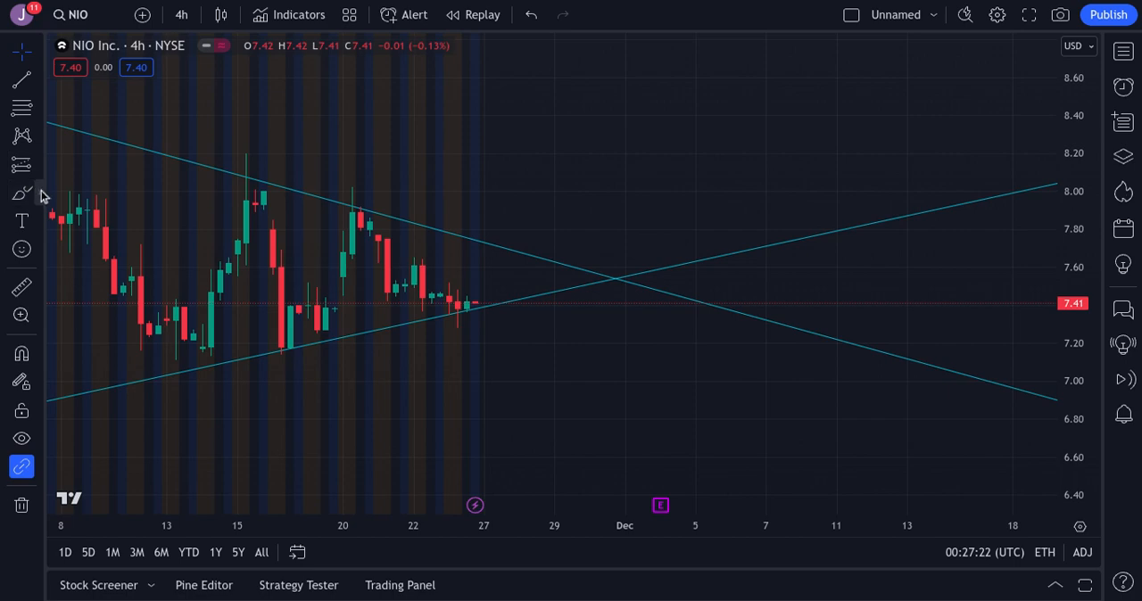
Draw a green path projecting NIO's price above the triangle to about 8.20 in early December, then show the economic calendar.
left_click(22, 193)
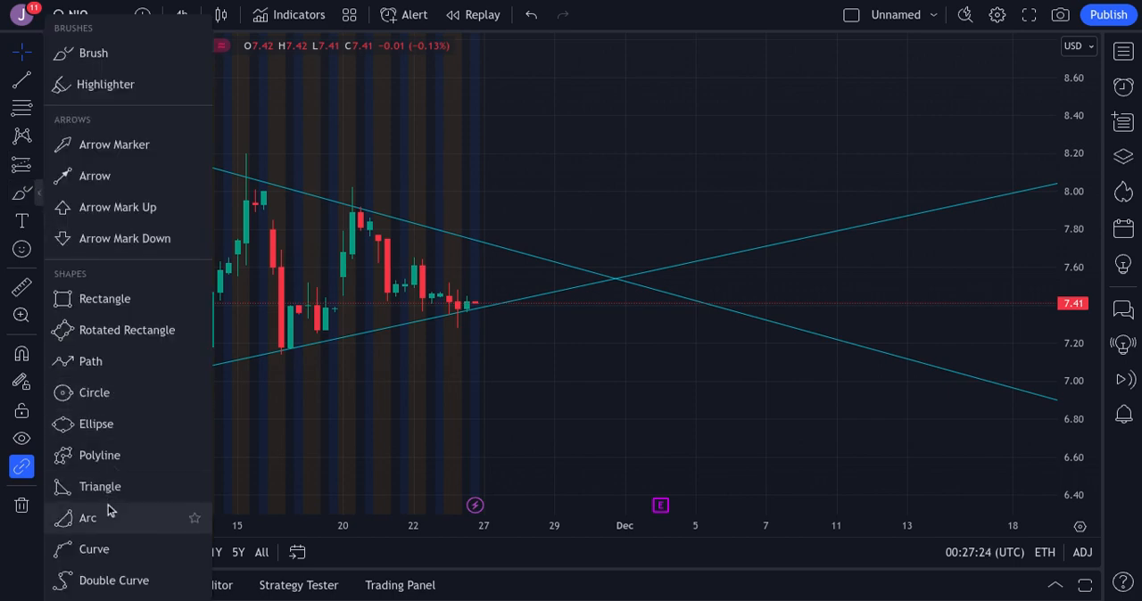
mouse_move(92, 360)
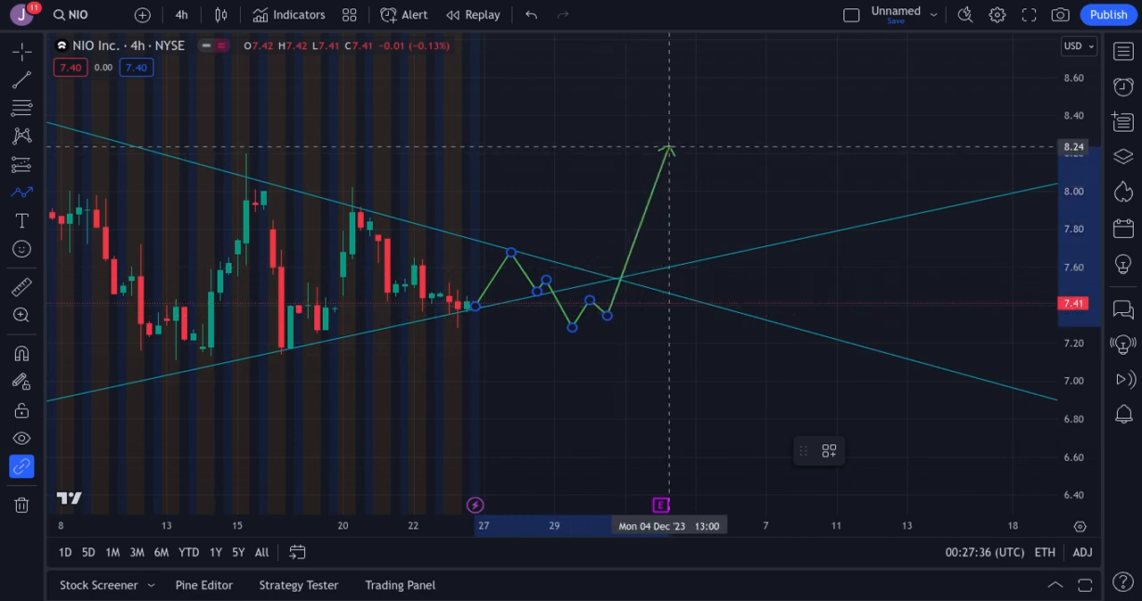
left_click_drag(669, 149, 687, 464)
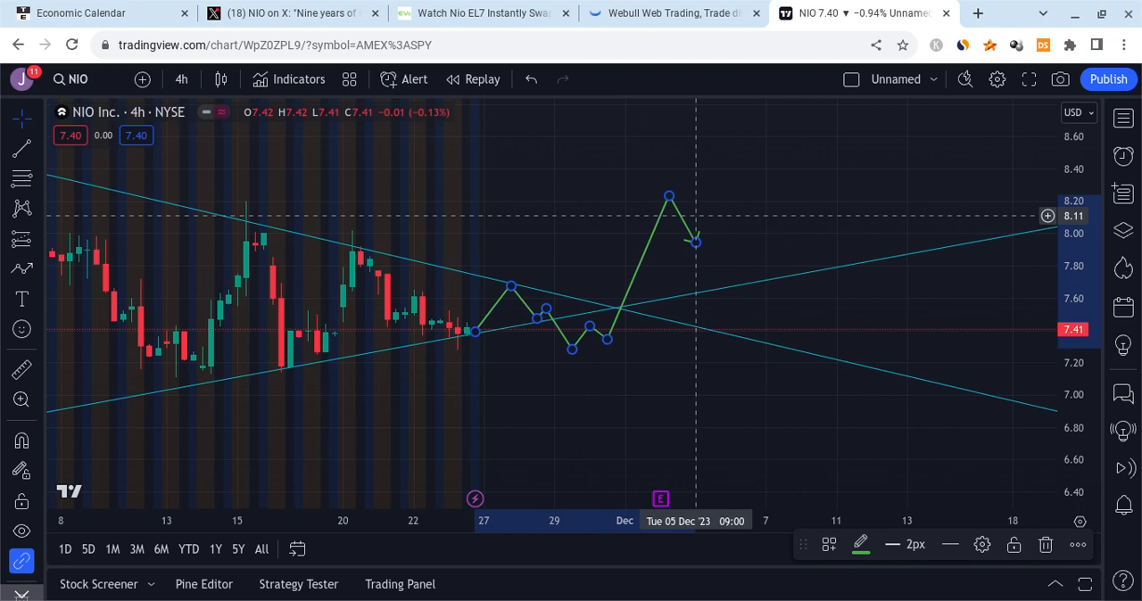
left_click(90, 13)
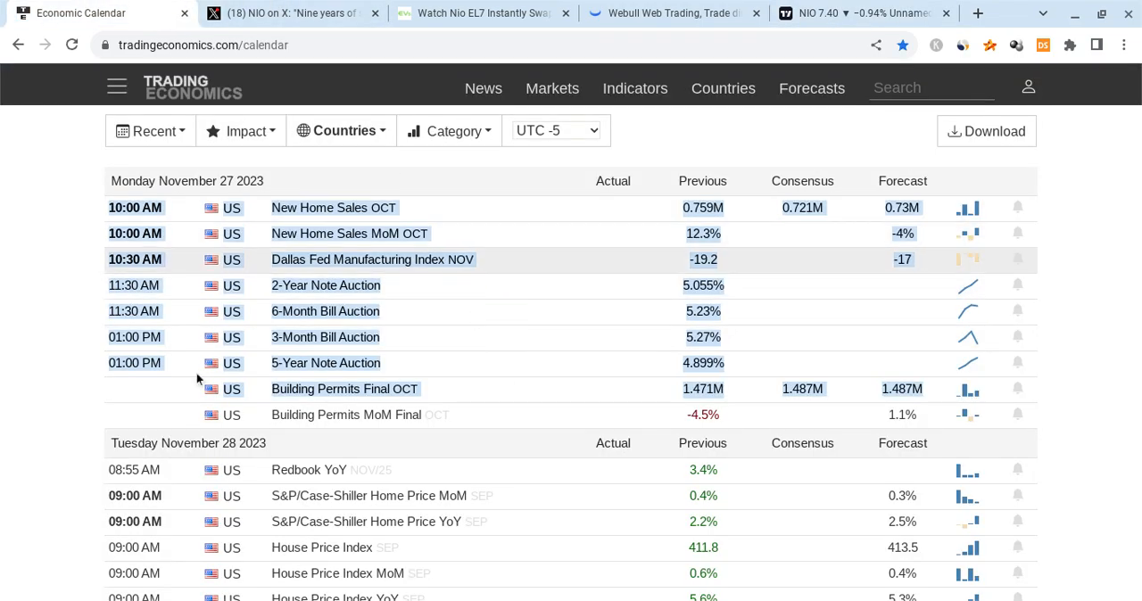